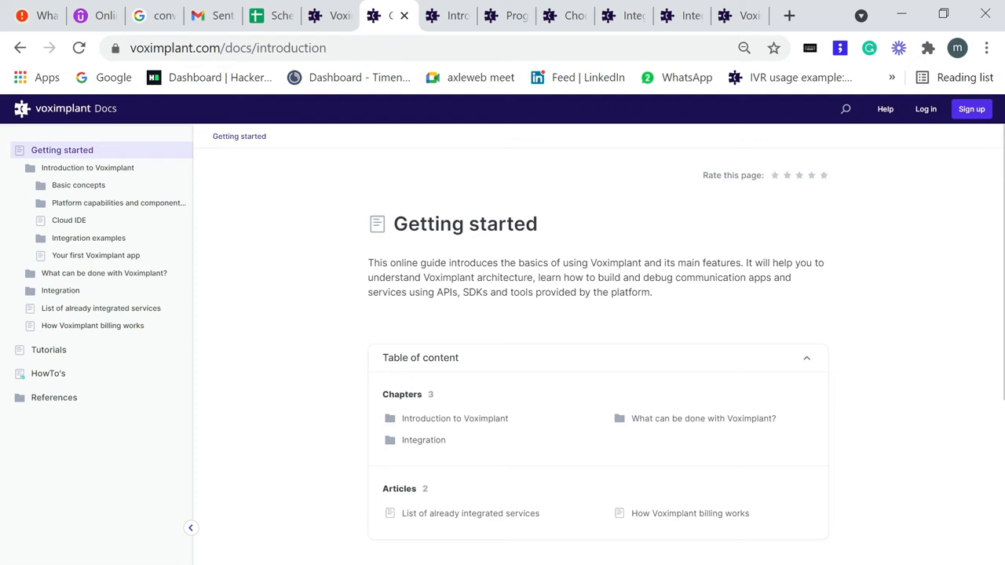
mouse_move(616, 550)
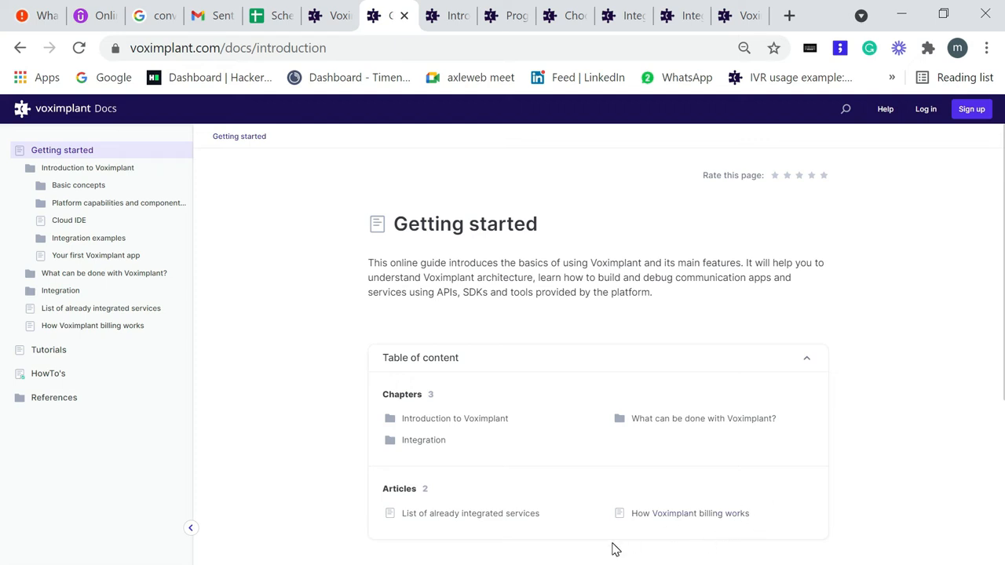
mouse_move(694, 474)
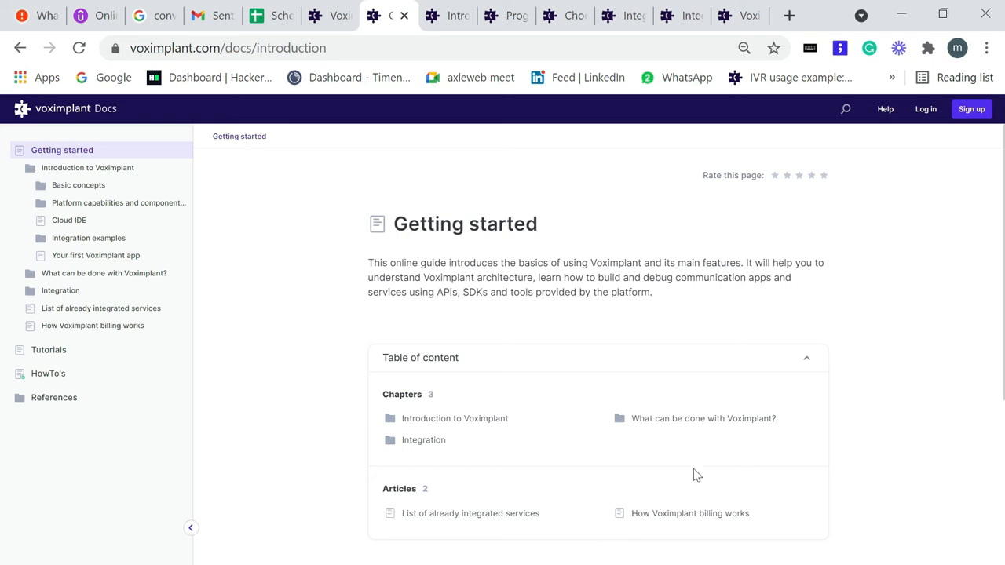
mouse_move(697, 474)
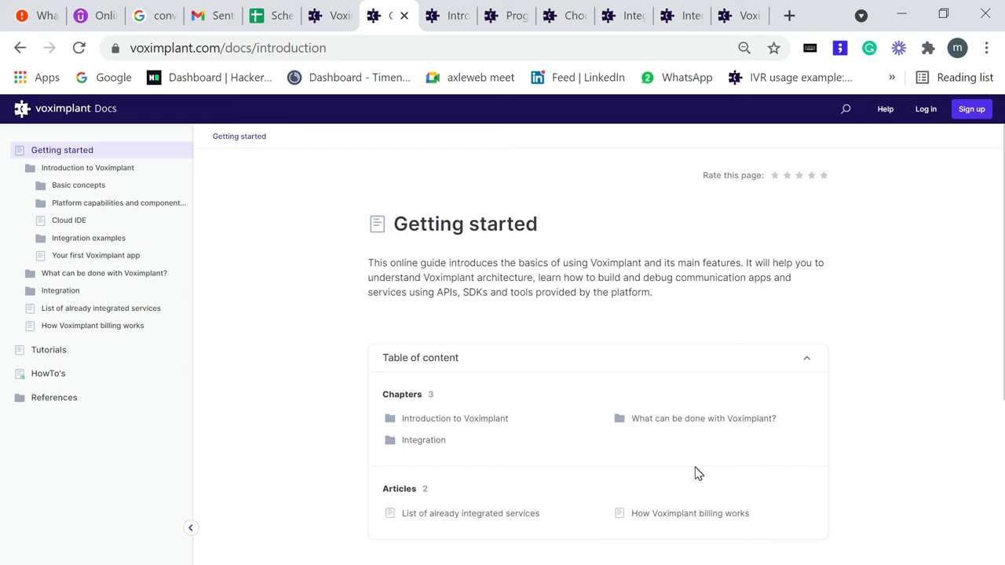
Step: Bring up the Windows Start menu over the Getting started docs page
click(22, 546)
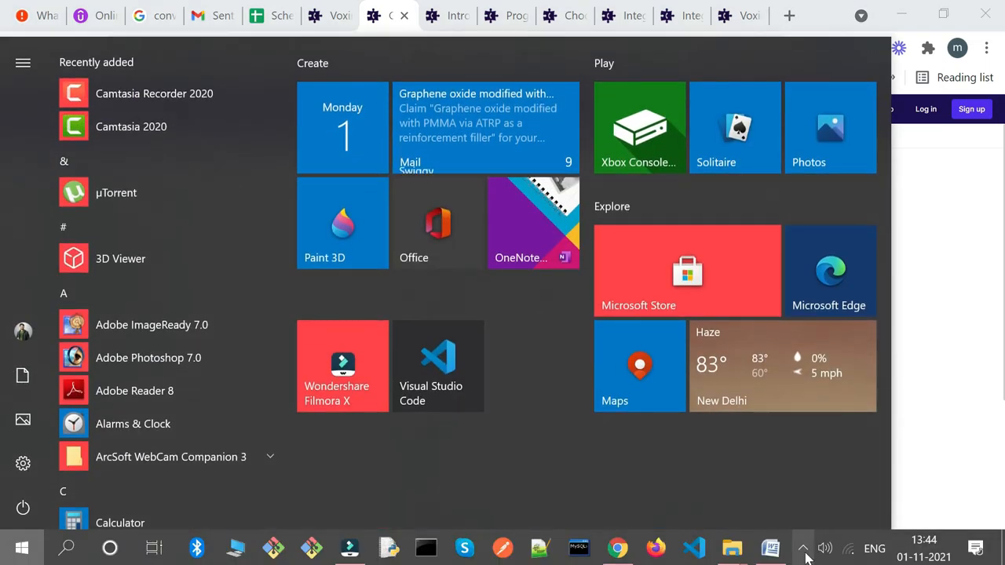